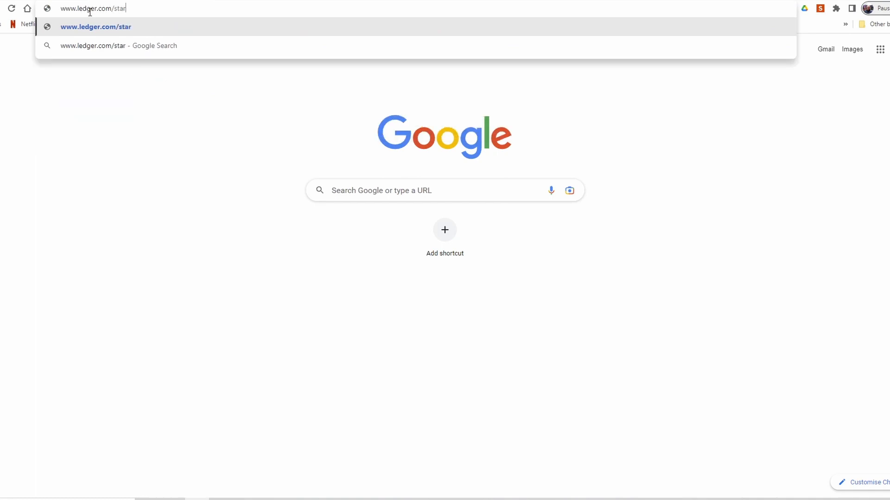
text(t)
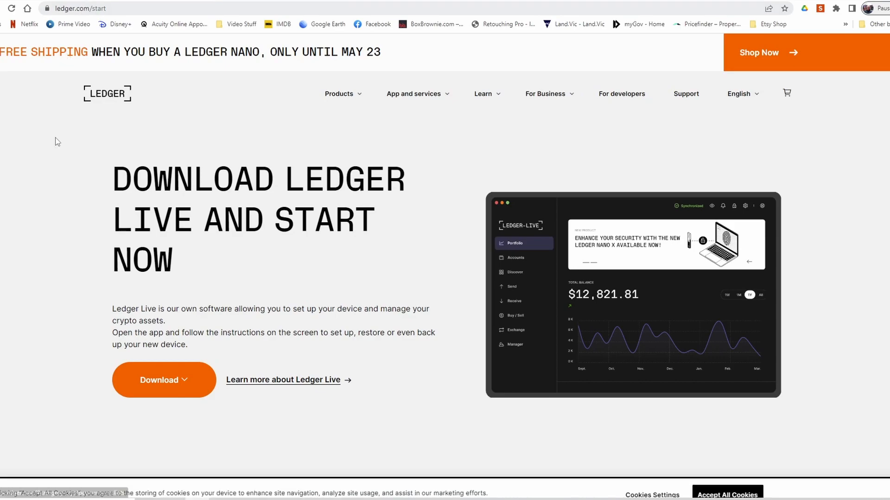
mouse_move(183, 375)
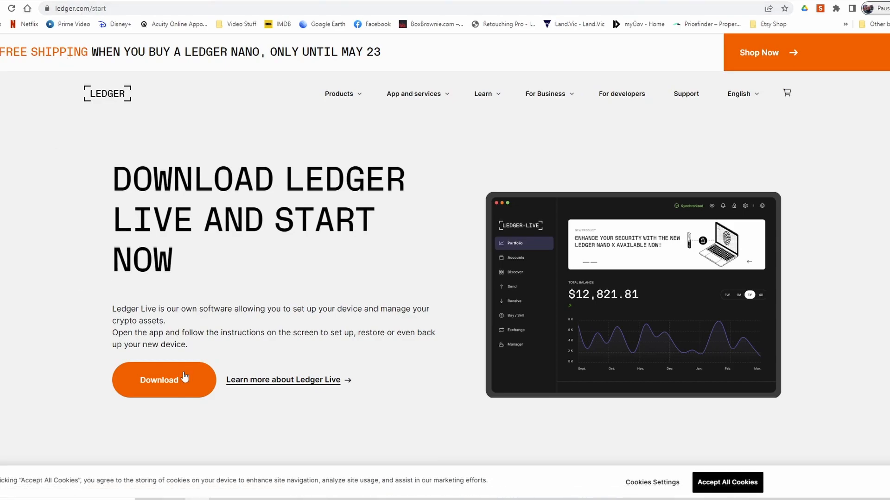
Download the Windows installer and install Ledger Live into the default folder
click(163, 380)
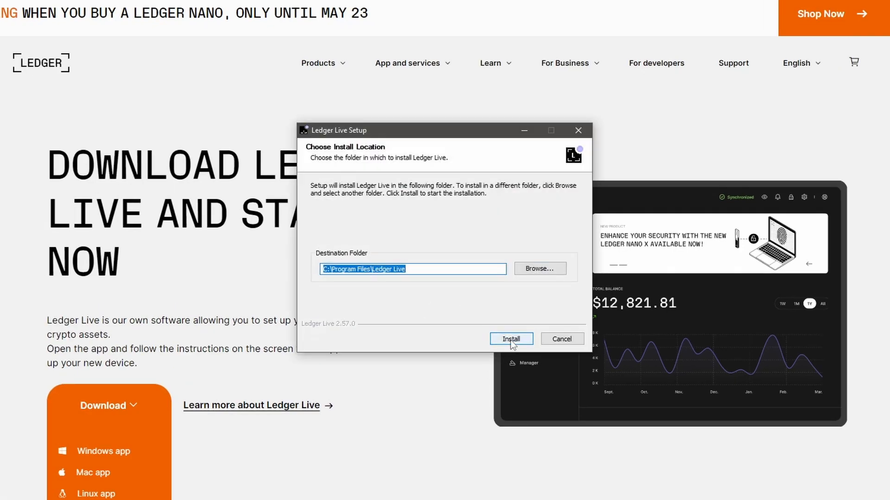
click(509, 339)
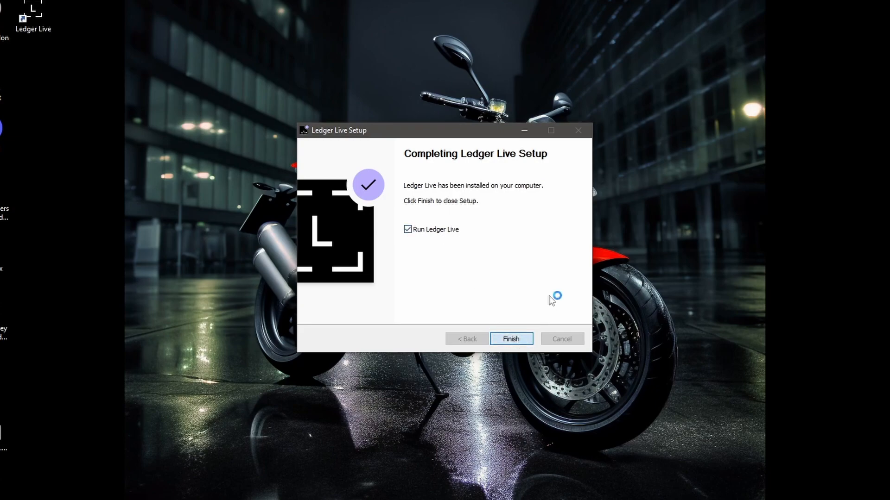
Launch Ledger Live from the installer, get started, and choose the Nano S Plus for new-device setup
click(510, 339)
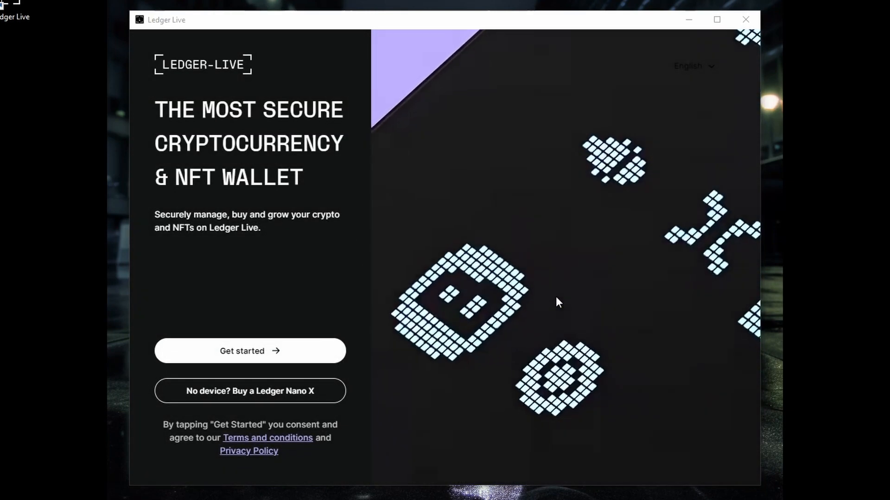
click(248, 350)
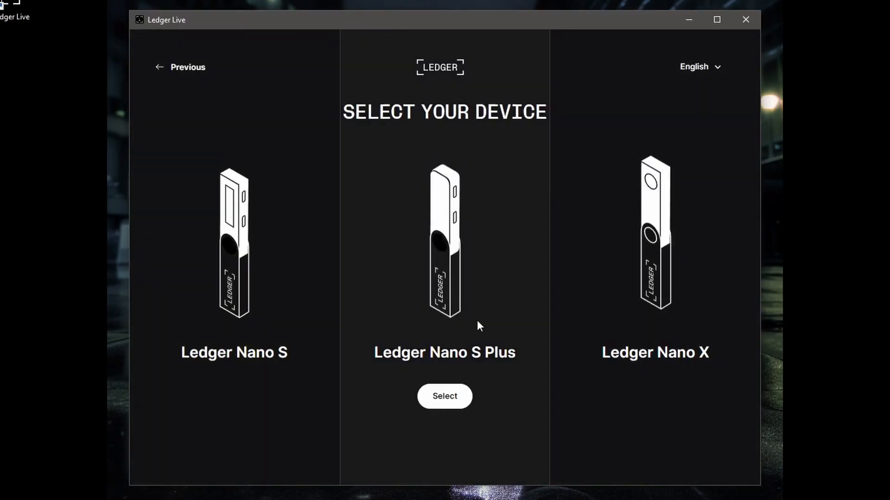
mouse_move(454, 401)
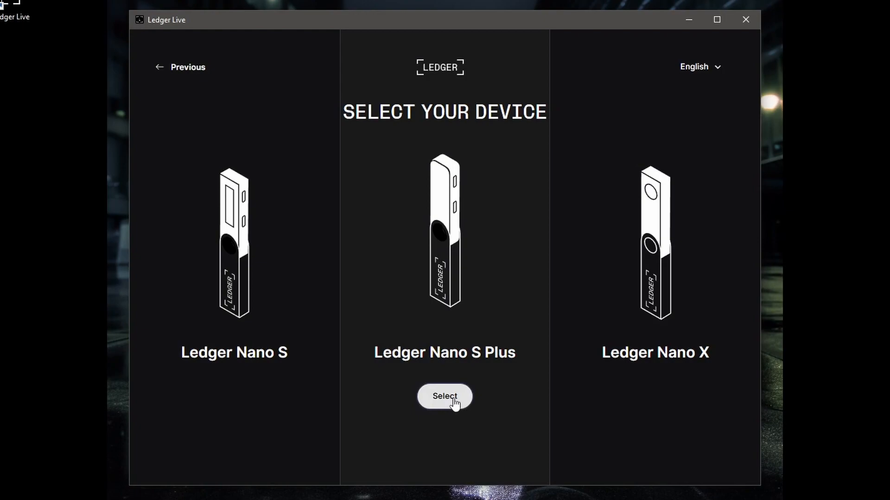
click(444, 396)
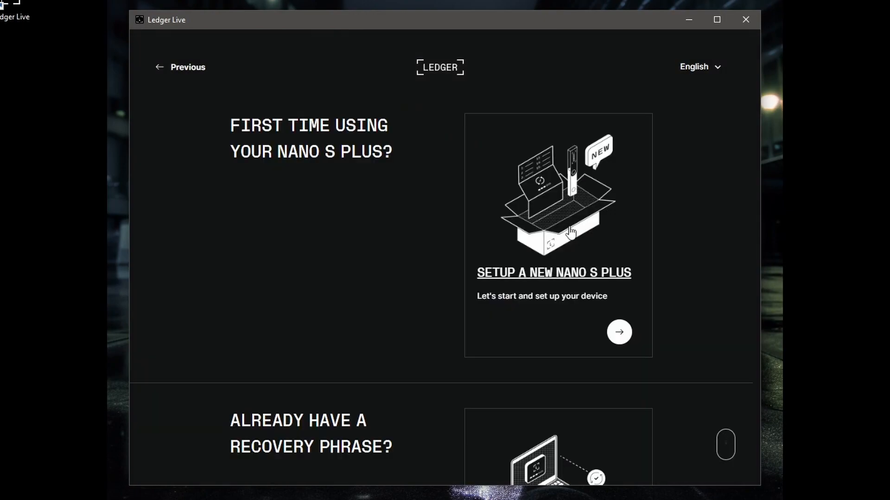
mouse_move(567, 264)
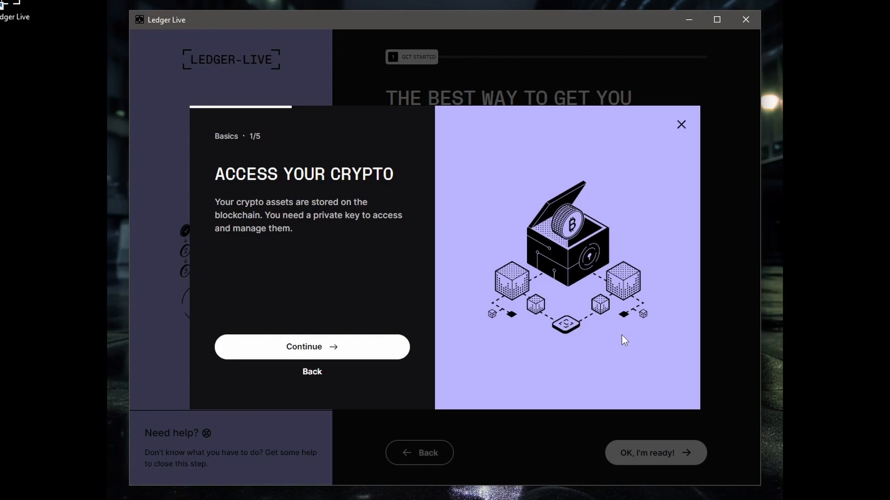
mouse_move(608, 340)
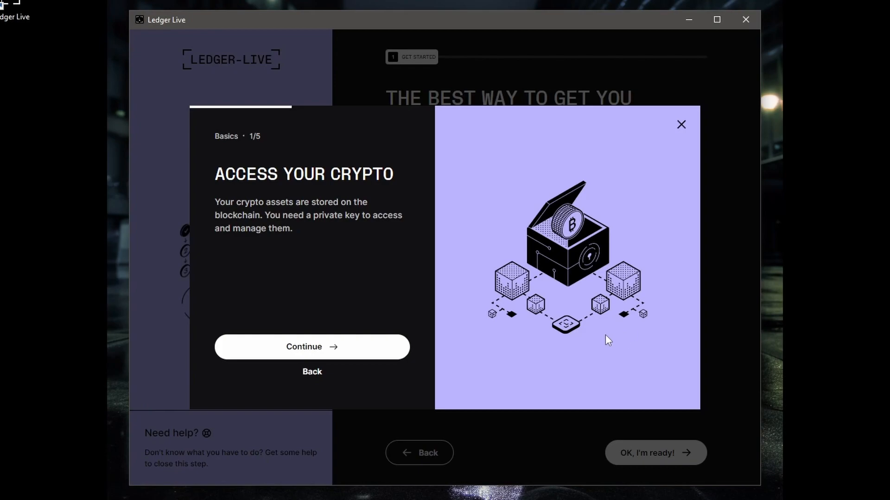
mouse_move(360, 347)
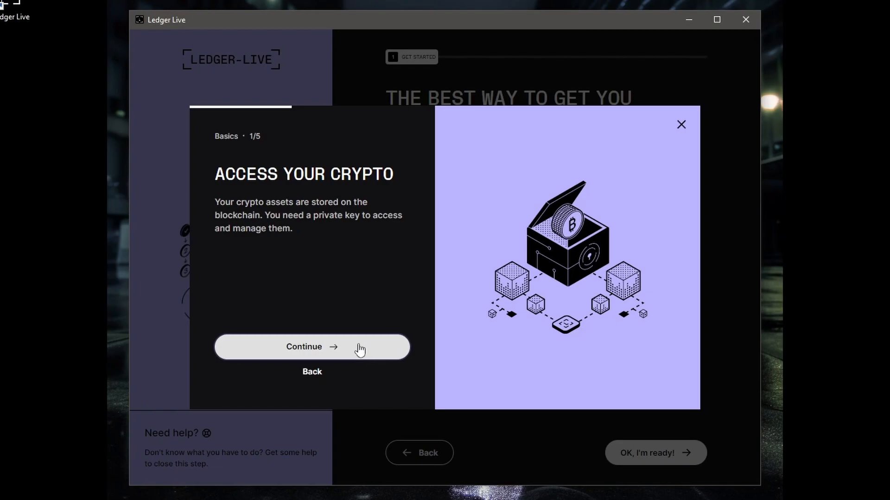
Advance through the Basics tutorial to its final page 5/5, "Let's set up your Nano!"
click(311, 347)
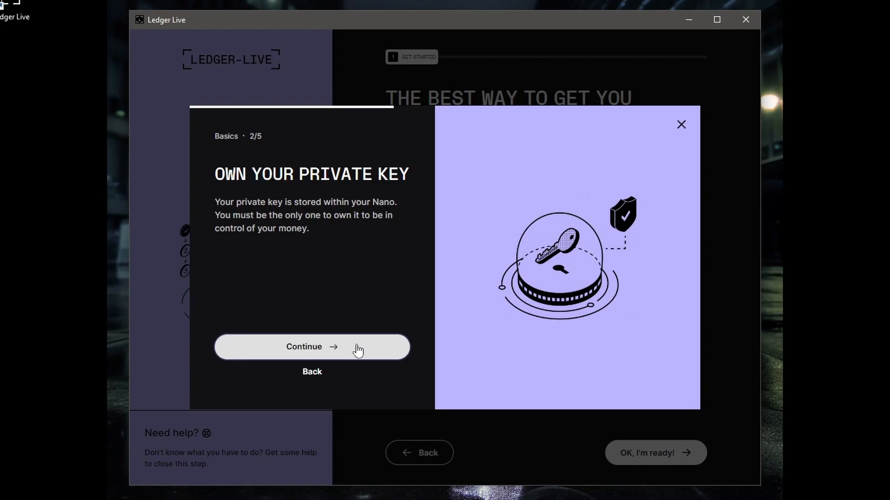
click(312, 346)
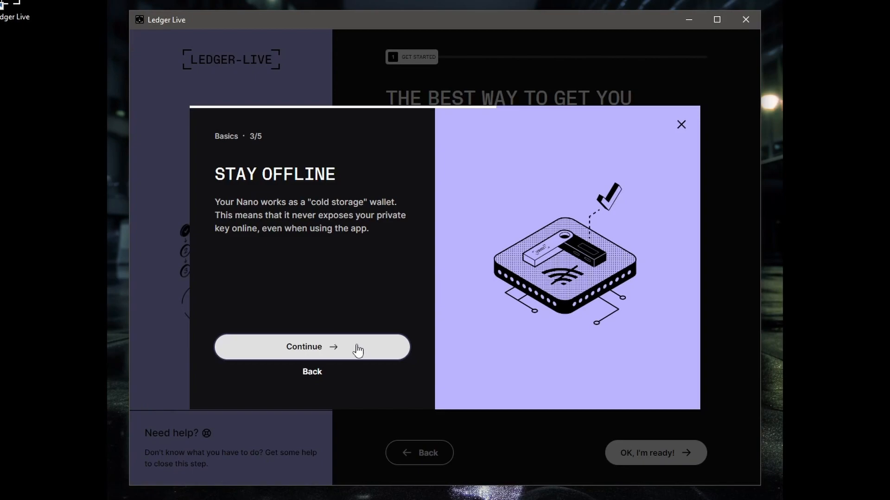
click(311, 347)
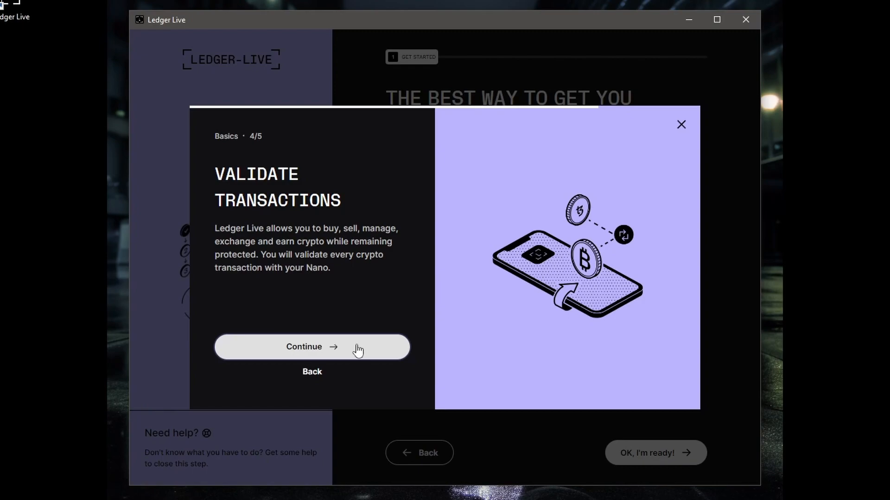
click(311, 347)
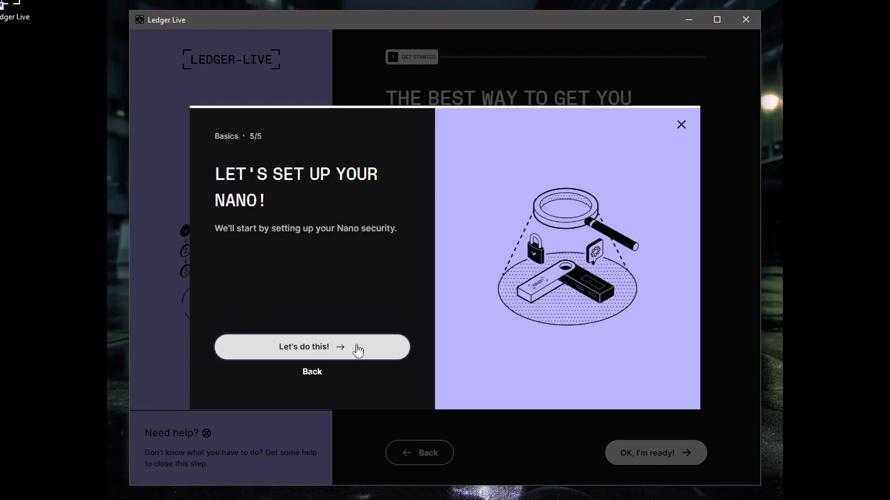
Begin Nano setup, confirm readiness, and continue past the tips to the PIN code step
click(311, 347)
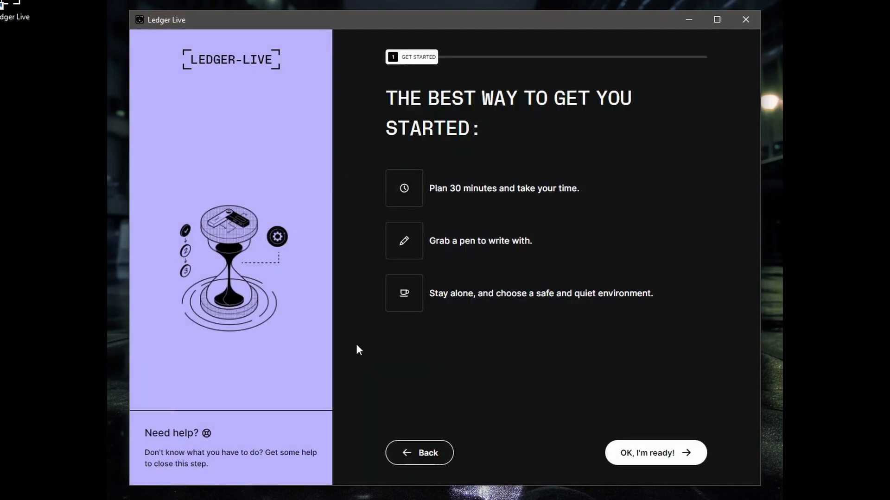
mouse_move(655, 456)
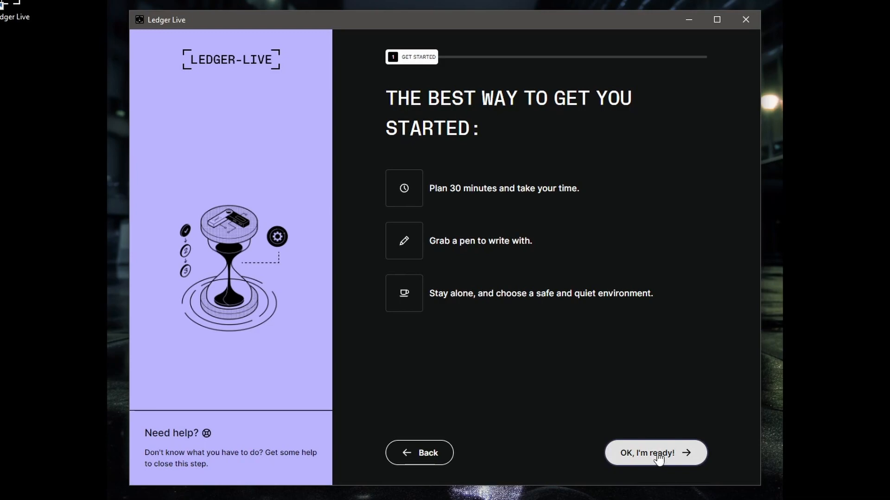
click(655, 453)
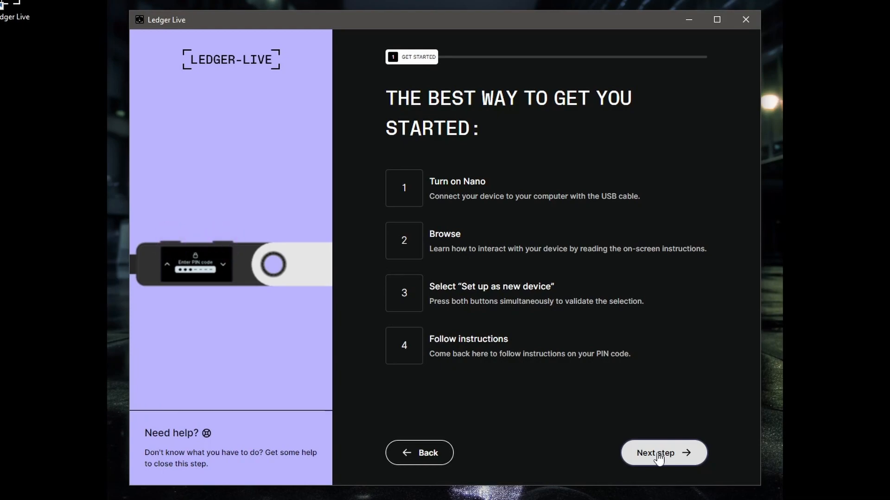
click(664, 453)
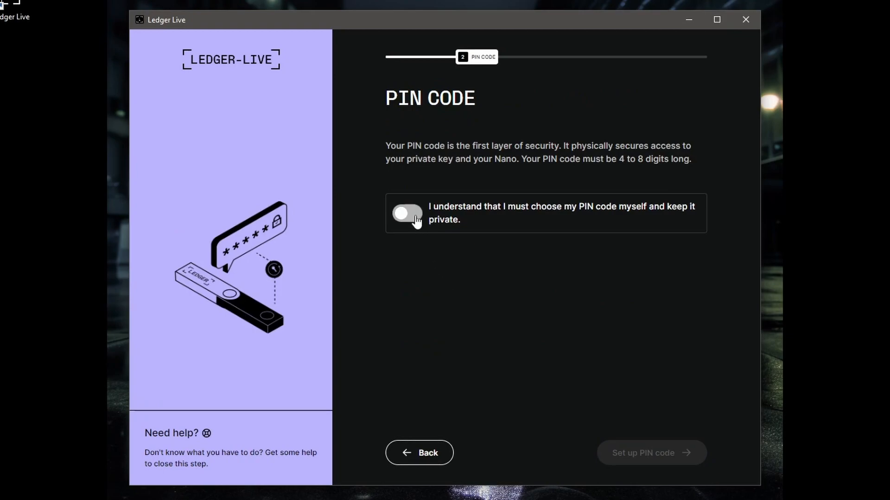
Accept the 'I understand' PIN acknowledgement and proceed to the PIN code instructions
click(406, 213)
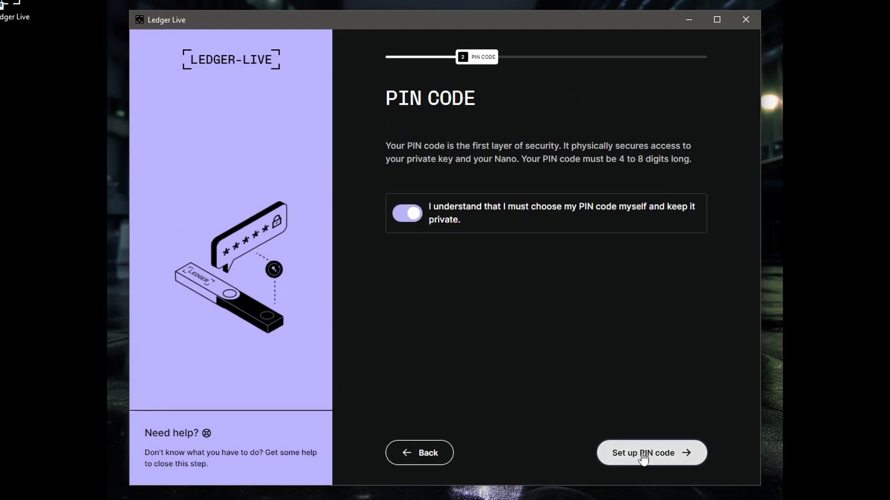
click(650, 453)
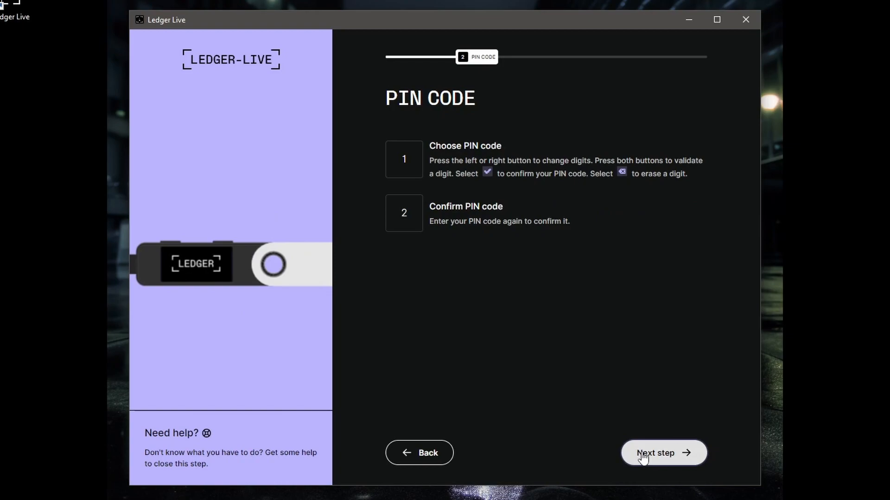